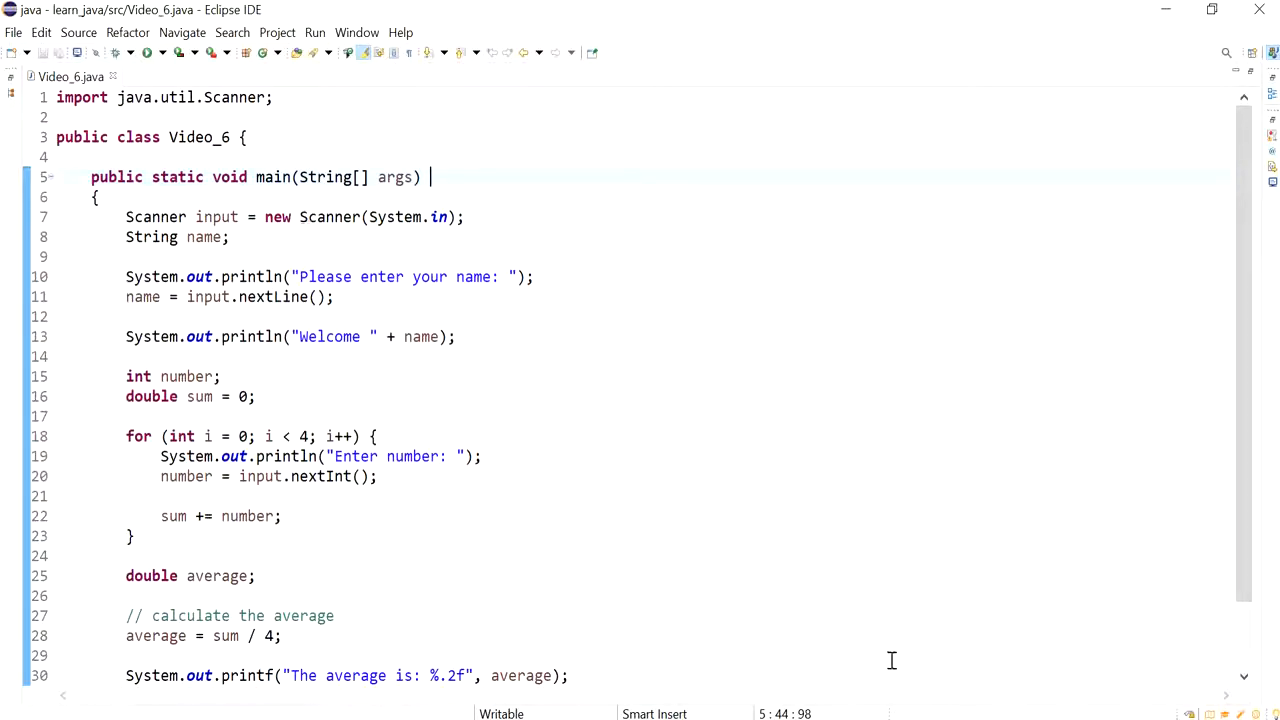
mouse_move(697, 575)
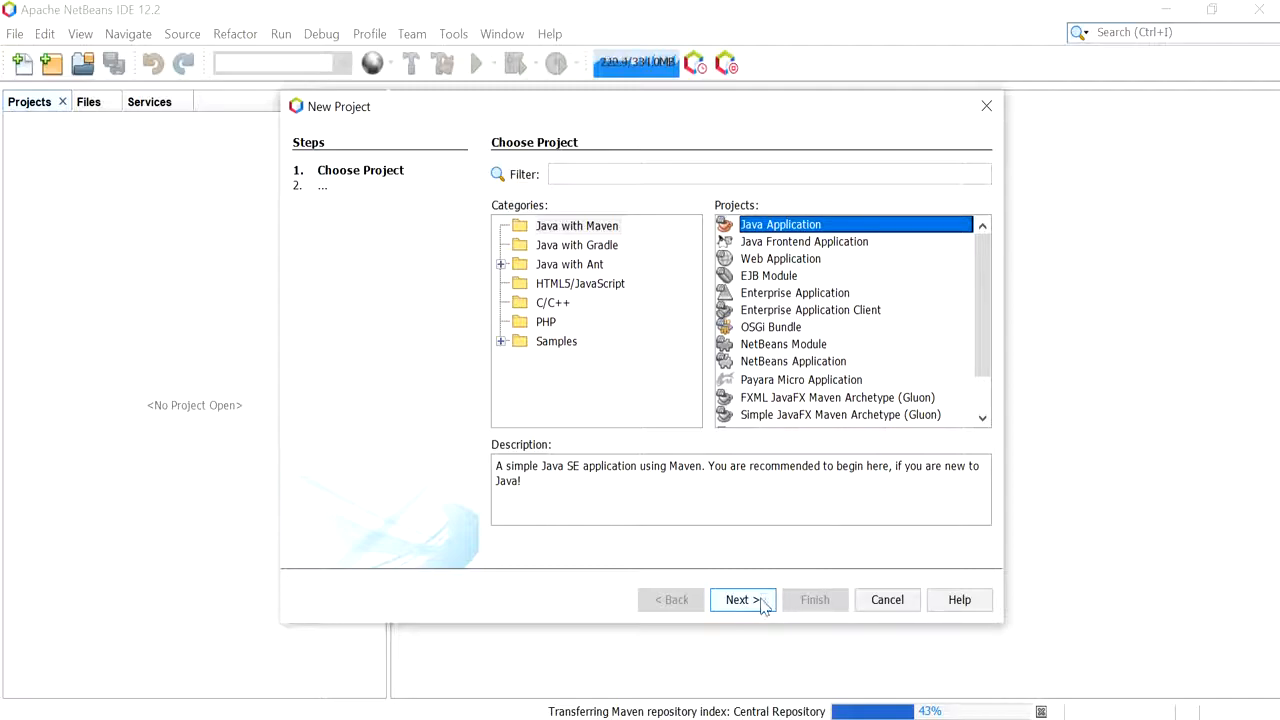
Step: Name the new Maven application Video_6 and clear its package name
left_click(742, 599)
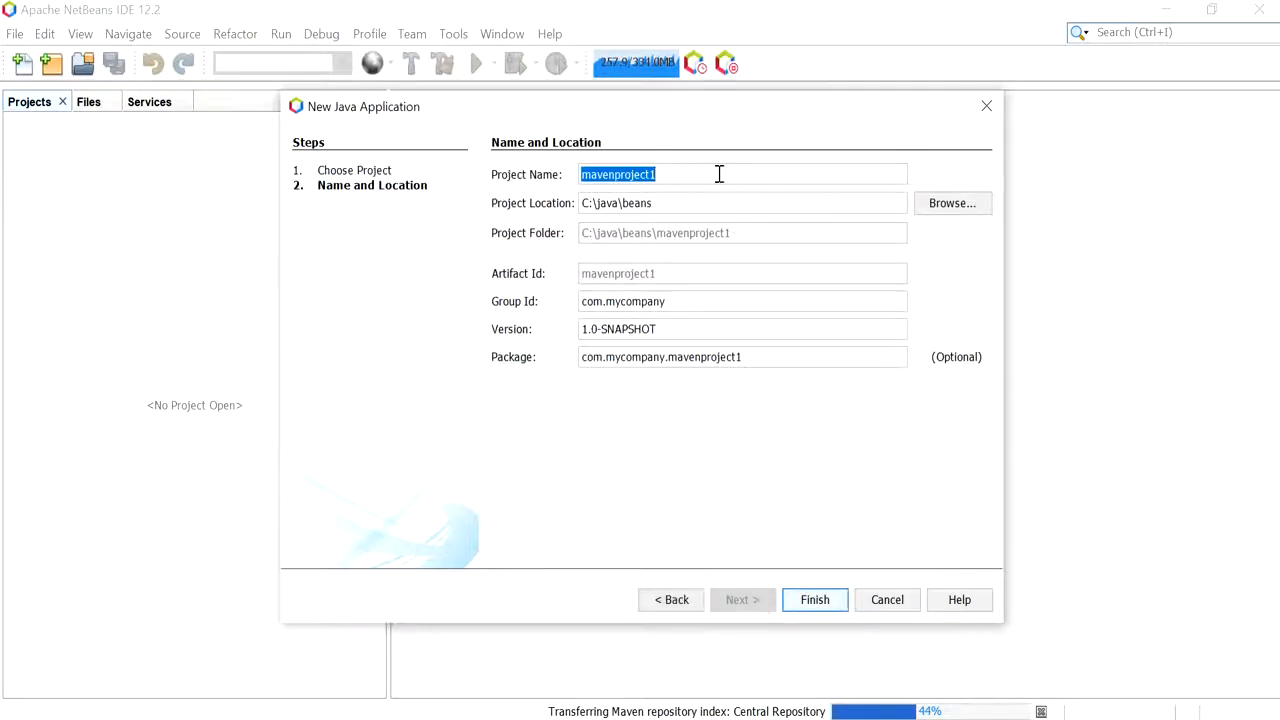
type("V")
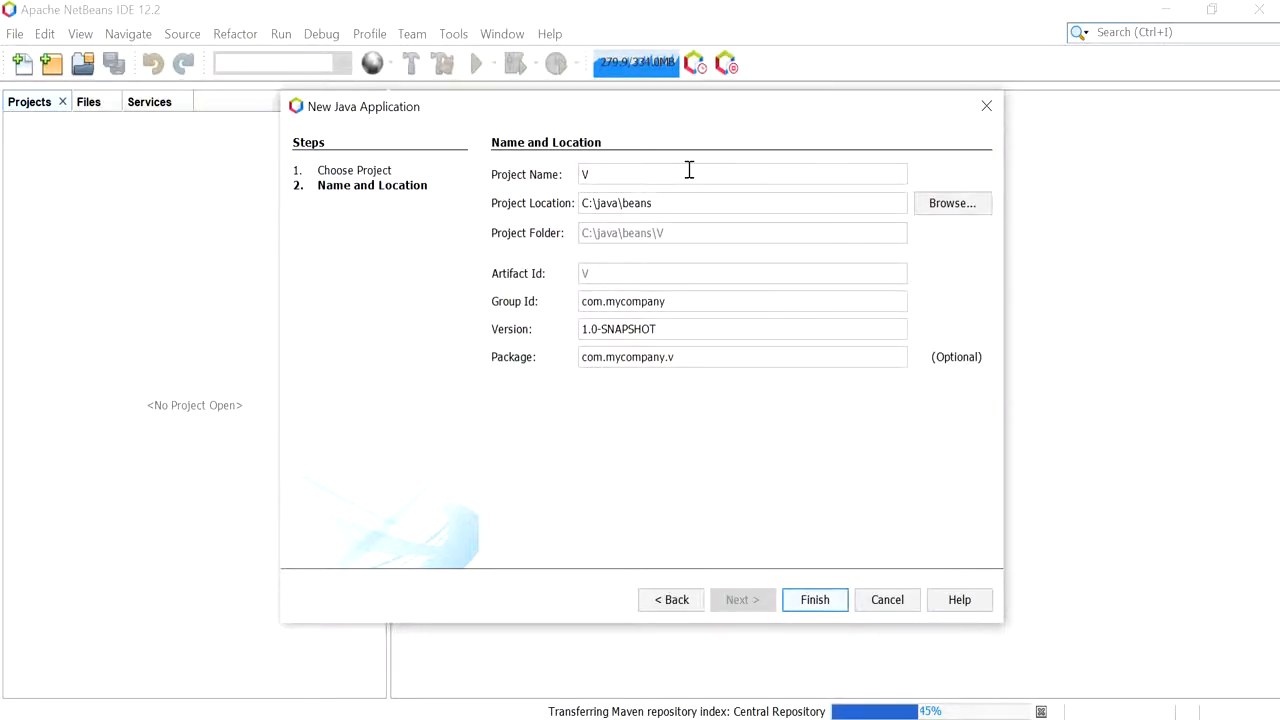
type("ideo_6")
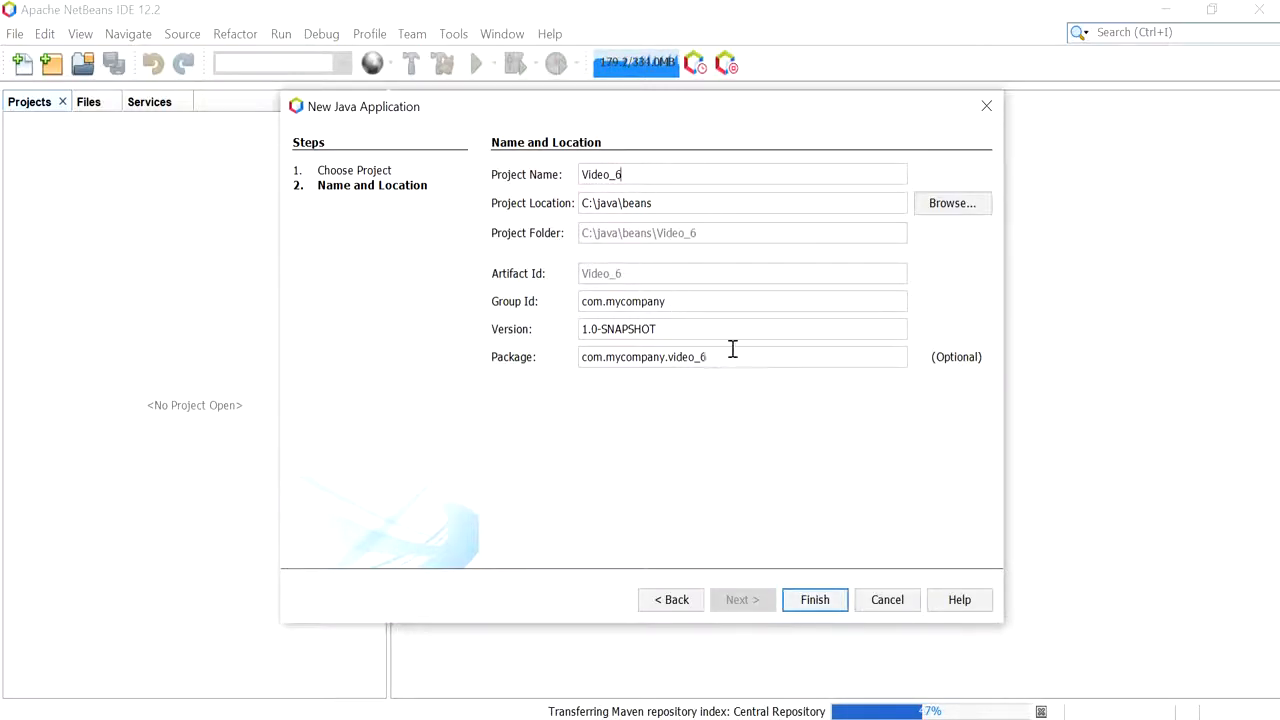
triple_click(643, 357)
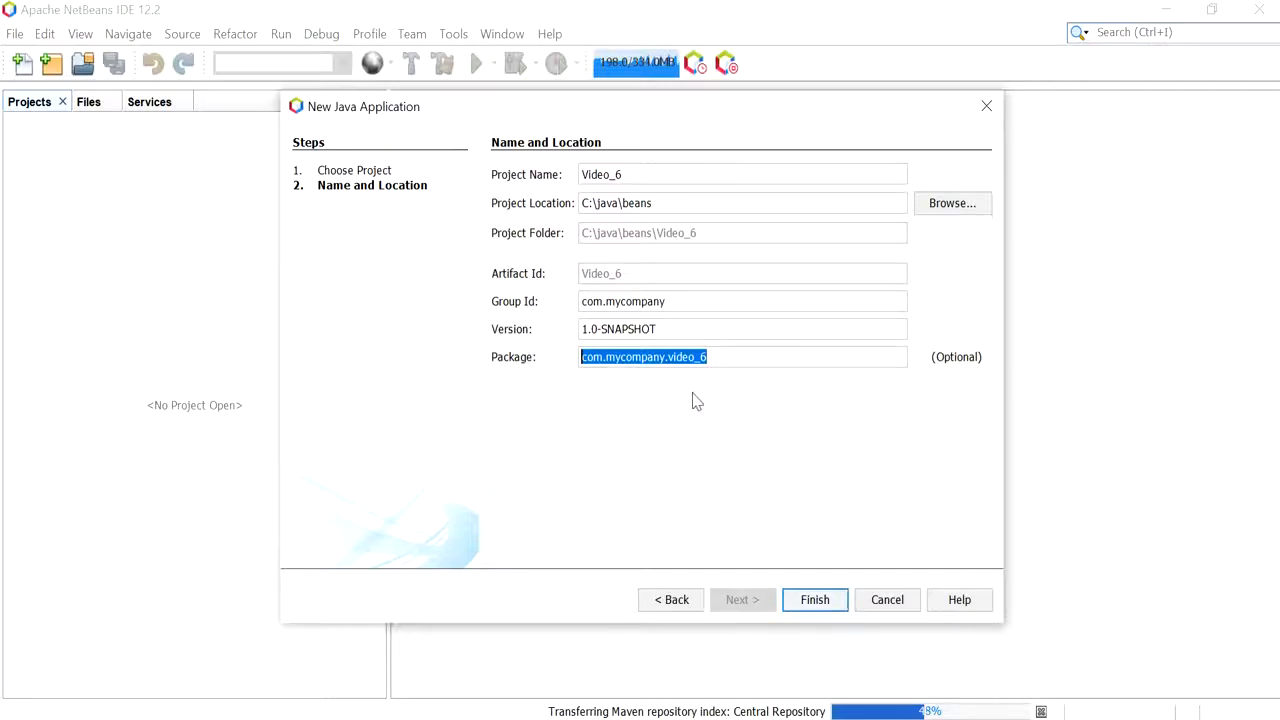
key("Delete")
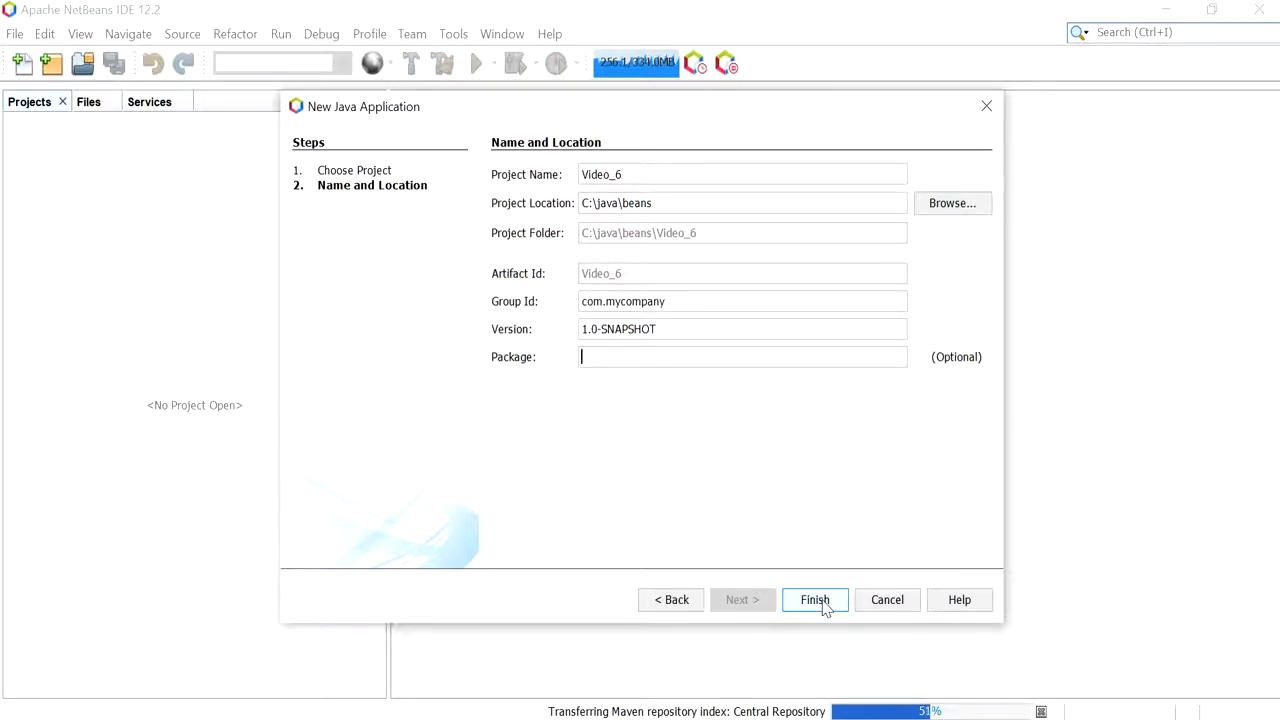
Step: Finish creating Video_6, then add a Video_6 class under Source Packages
left_click(814, 599)
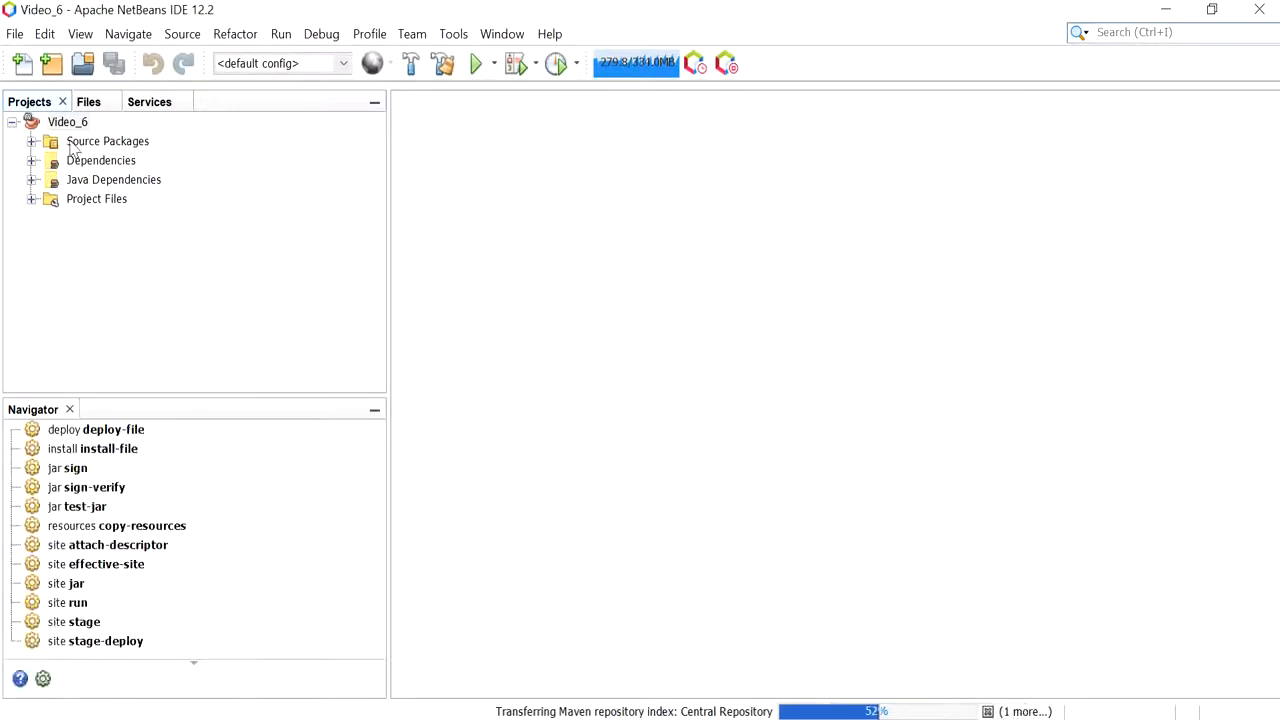
left_click(107, 141)
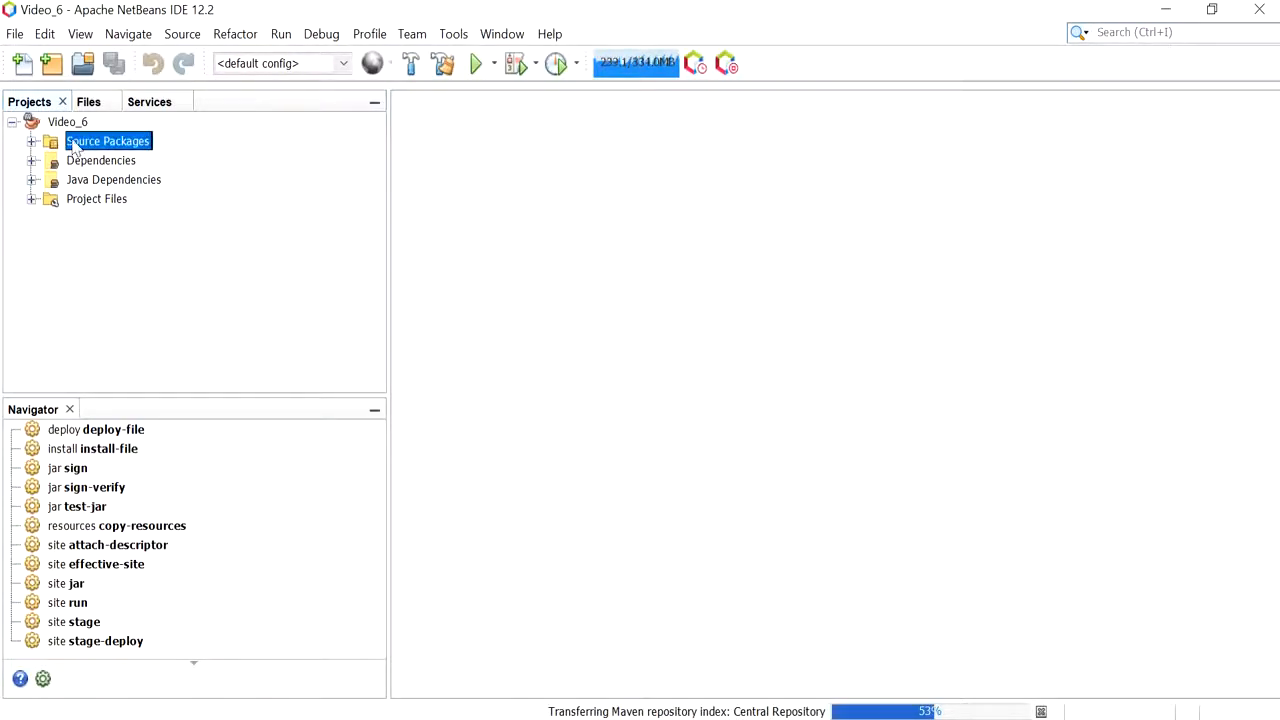
right_click(107, 140)
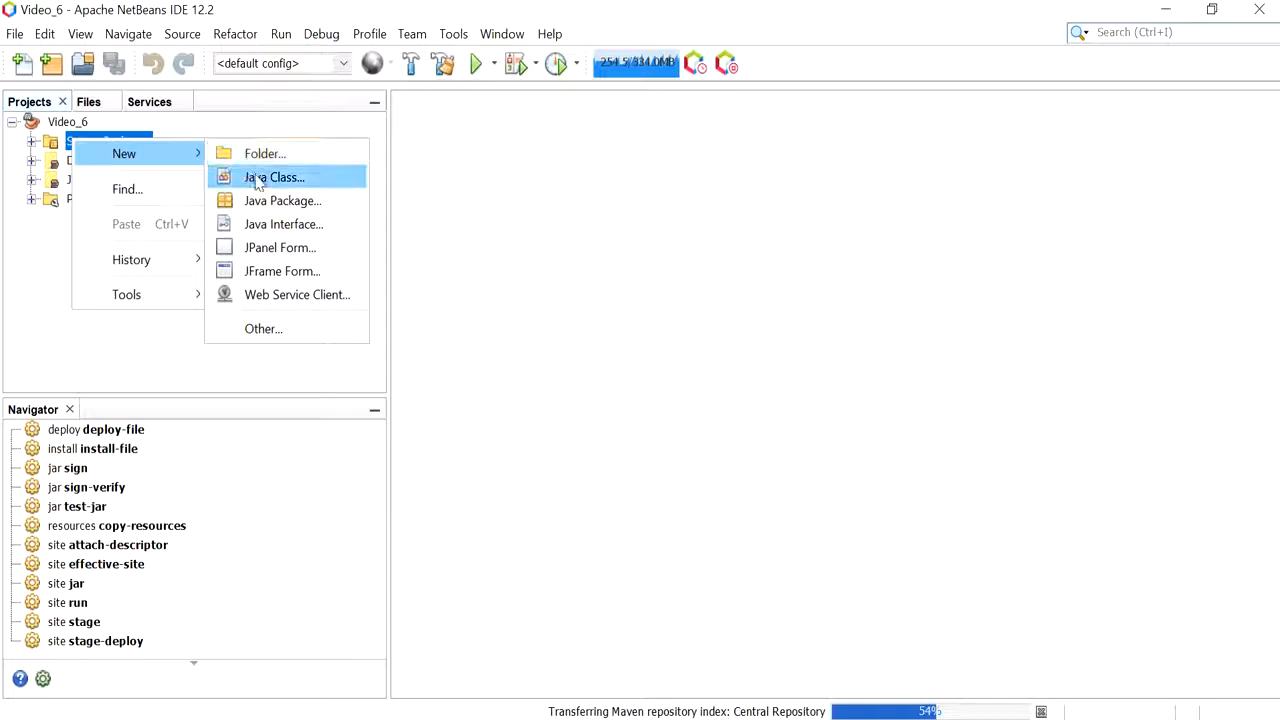
left_click(273, 177)
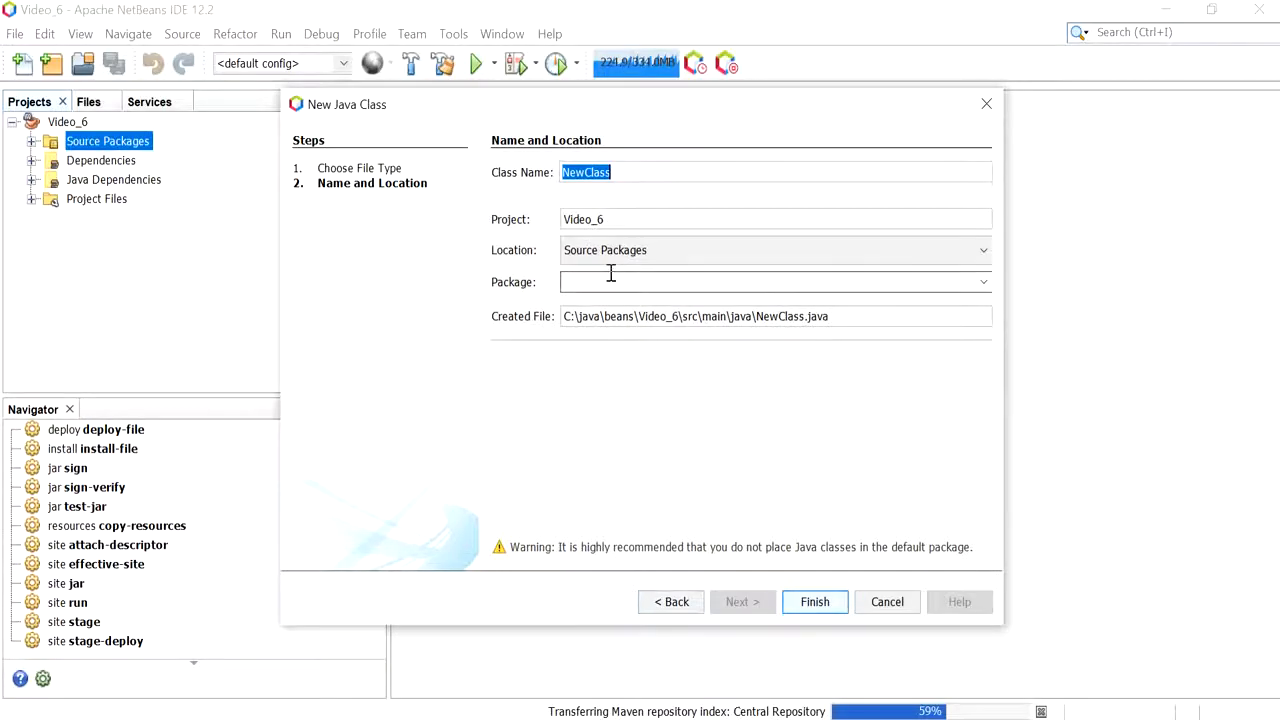
type("Video_6")
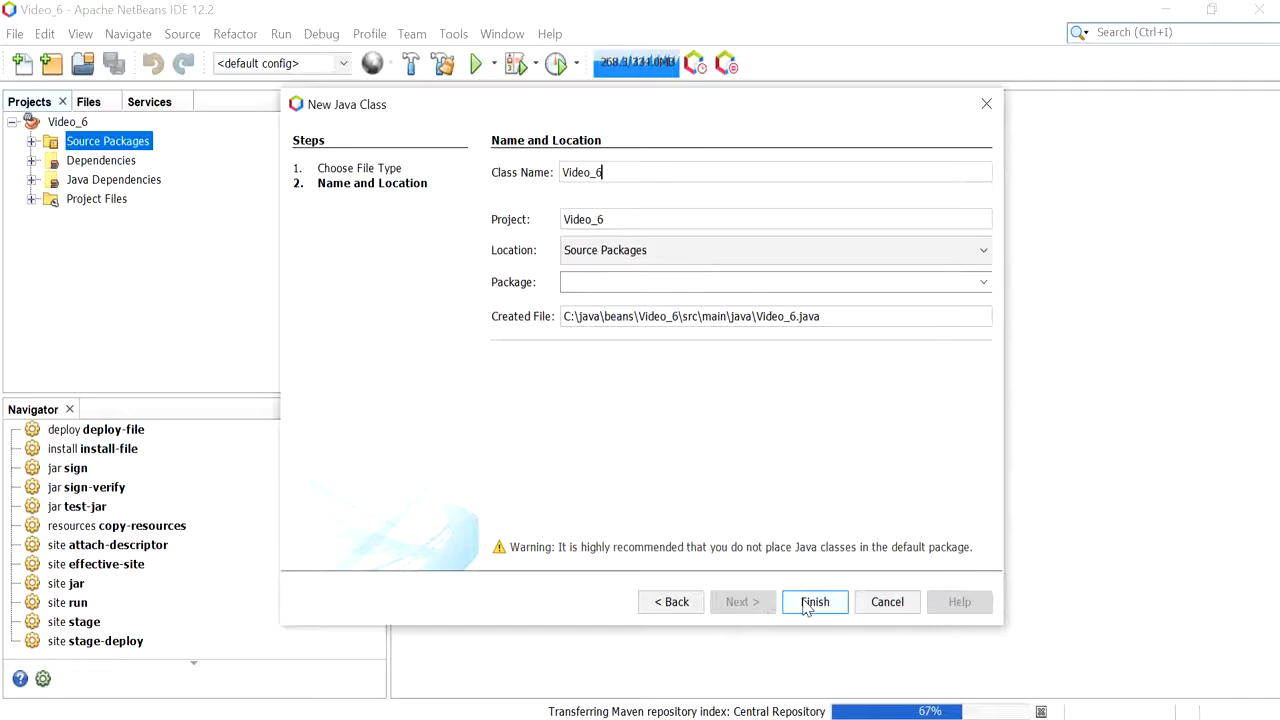
left_click(814, 601)
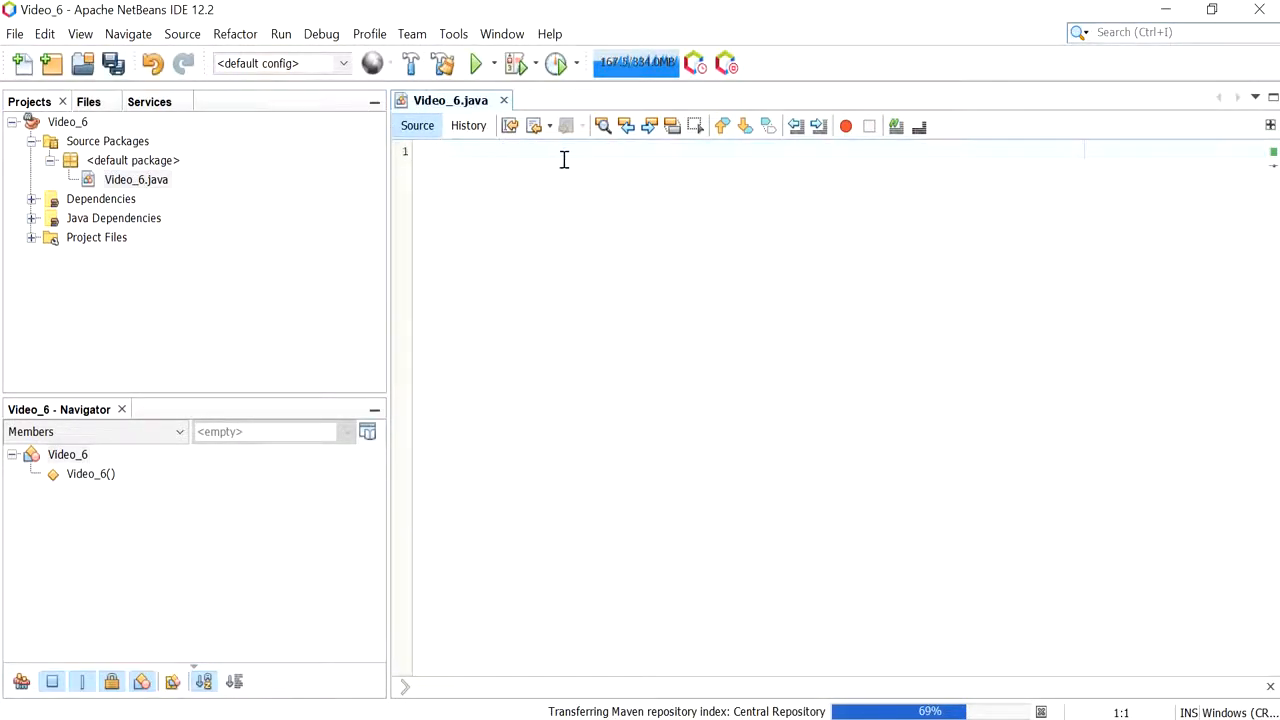
Step: Paste the copied Scanner name-and-average program into the empty Video_6.java editor
right_click(564, 160)
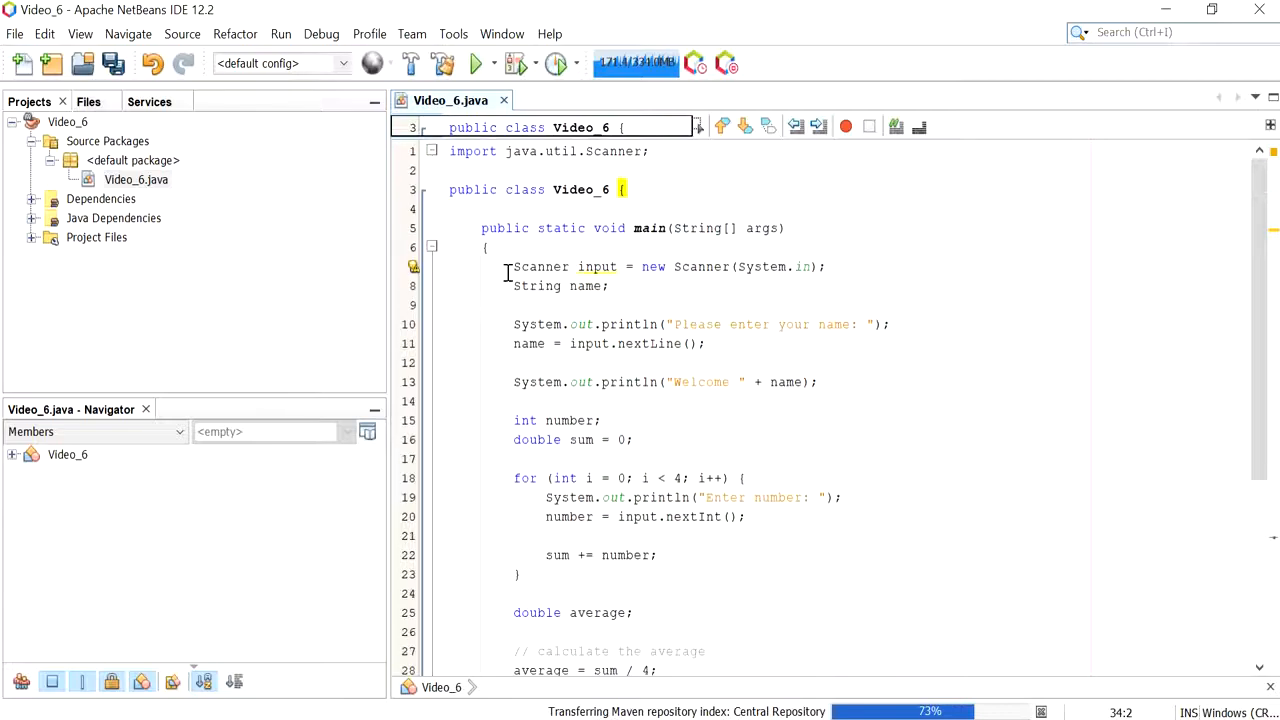
Step: Build the Video_6 project from the Run menu
left_click(280, 33)
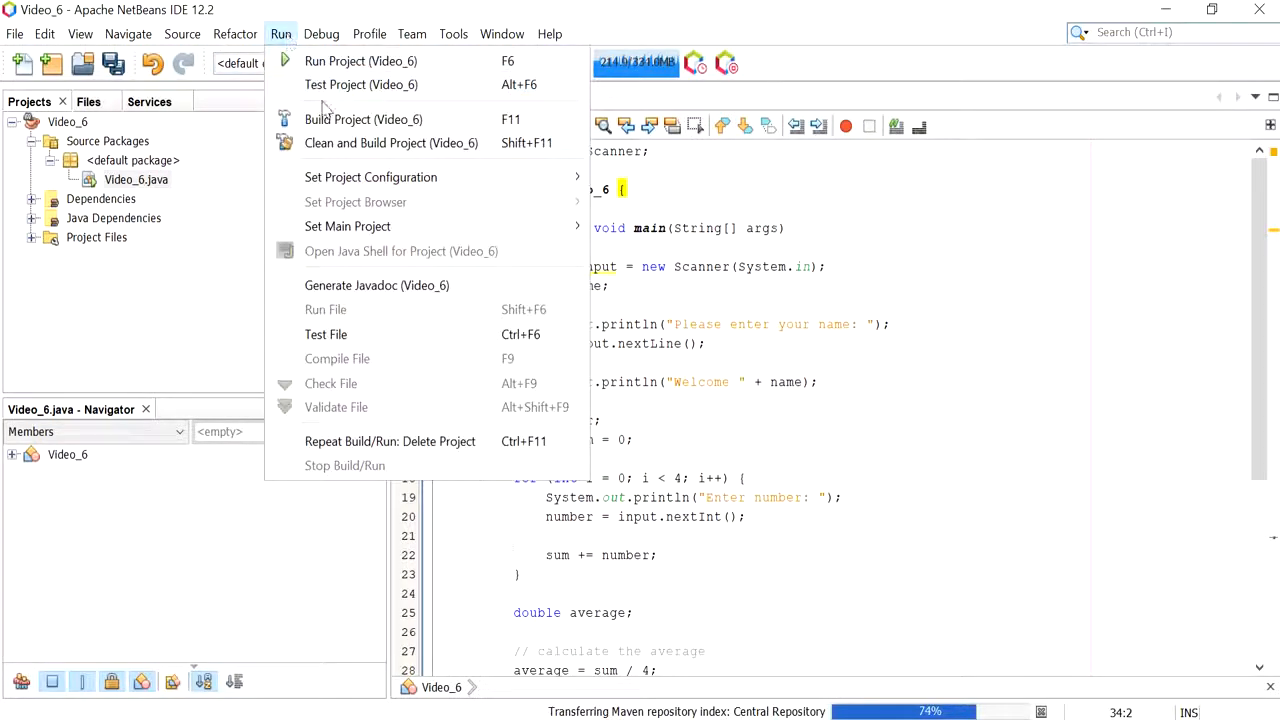
left_click(363, 119)
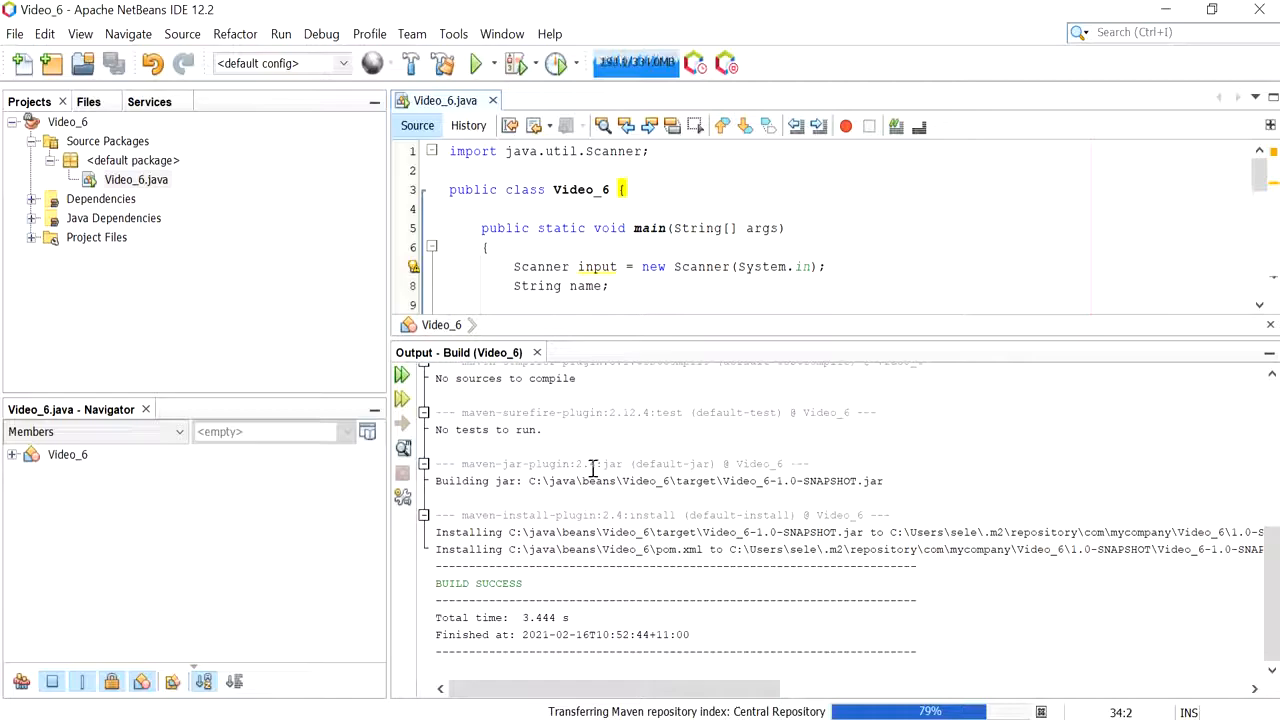
Step: Run Video_6 with Video_6 as main class, entering name Test and number 4
left_click(280, 33)
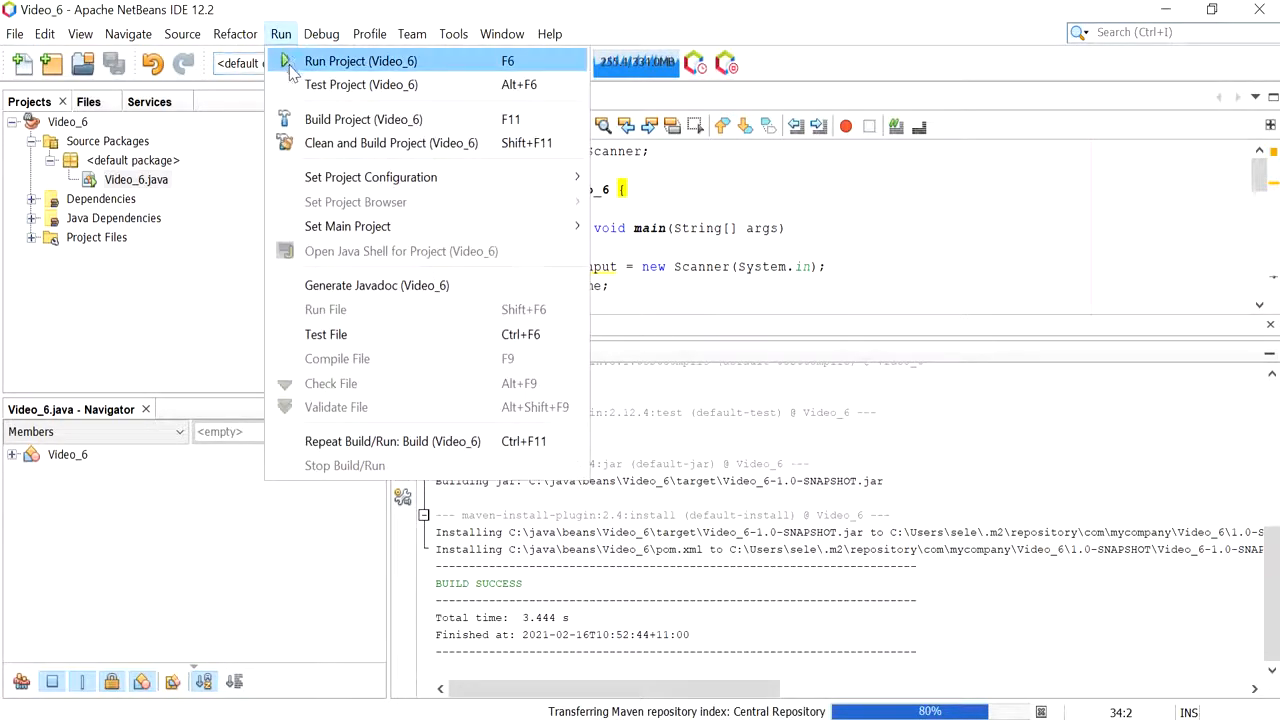
left_click(360, 61)
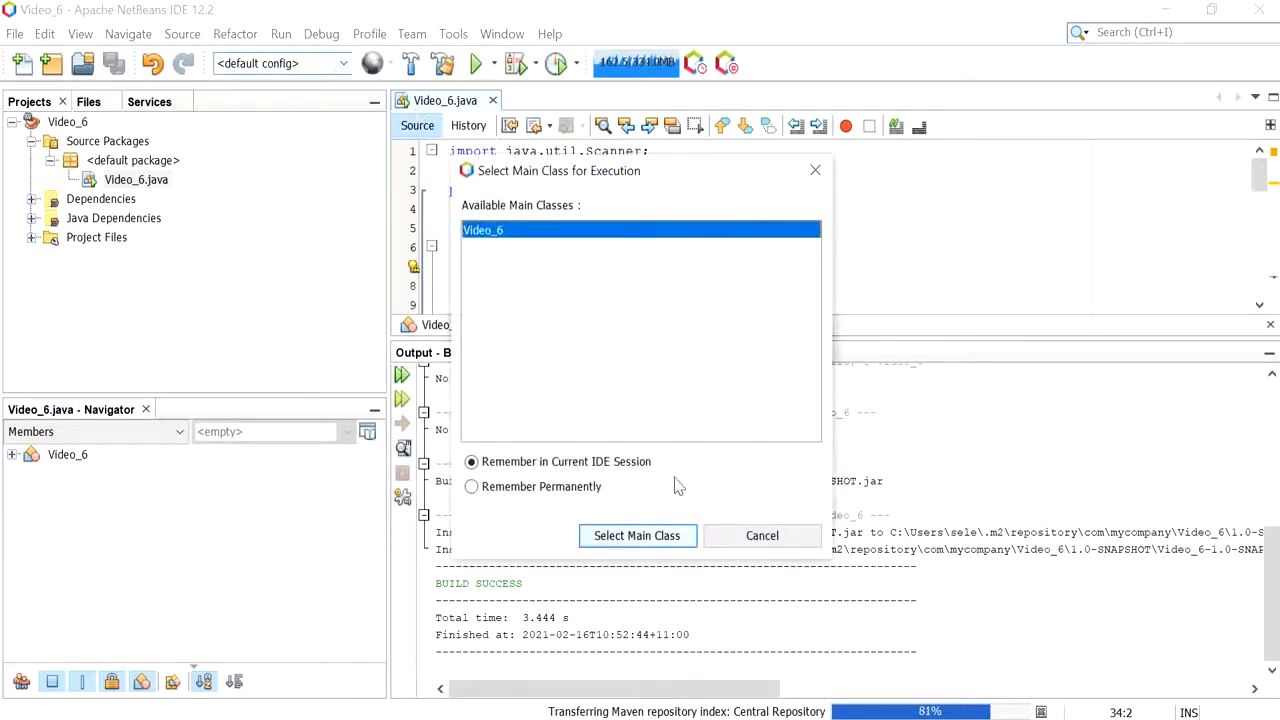
left_click(637, 535)
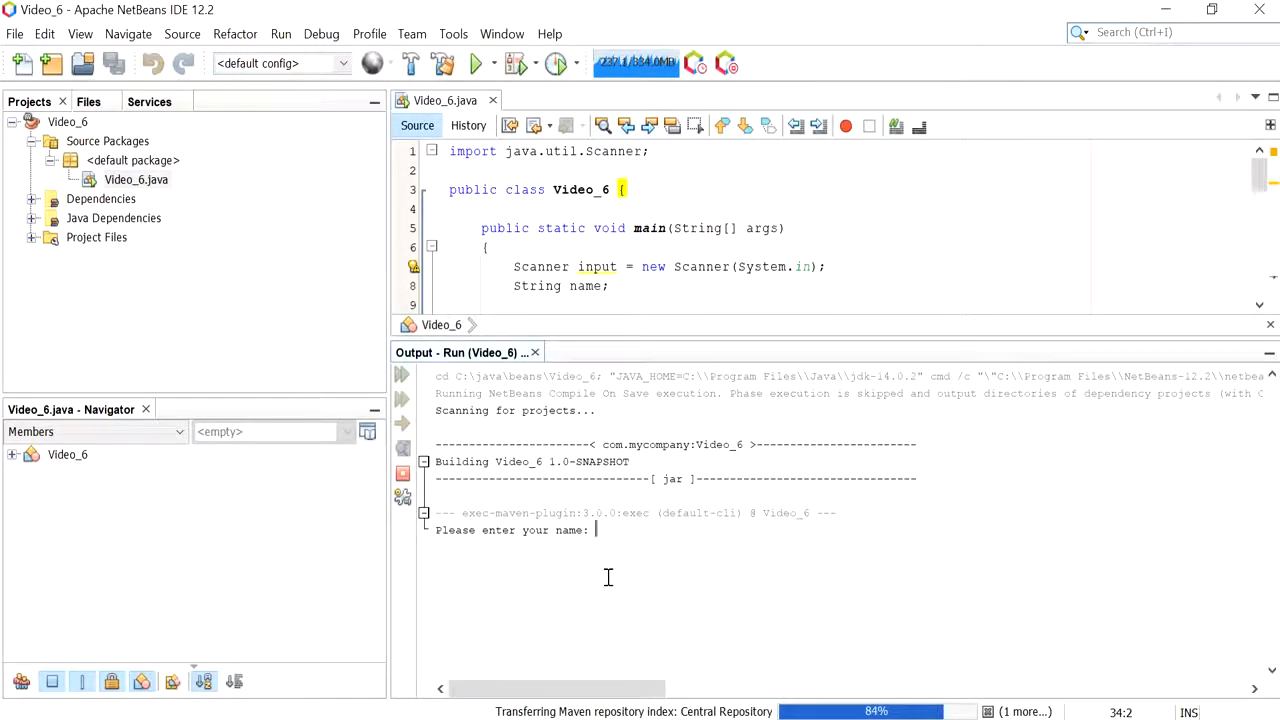
type("Test")
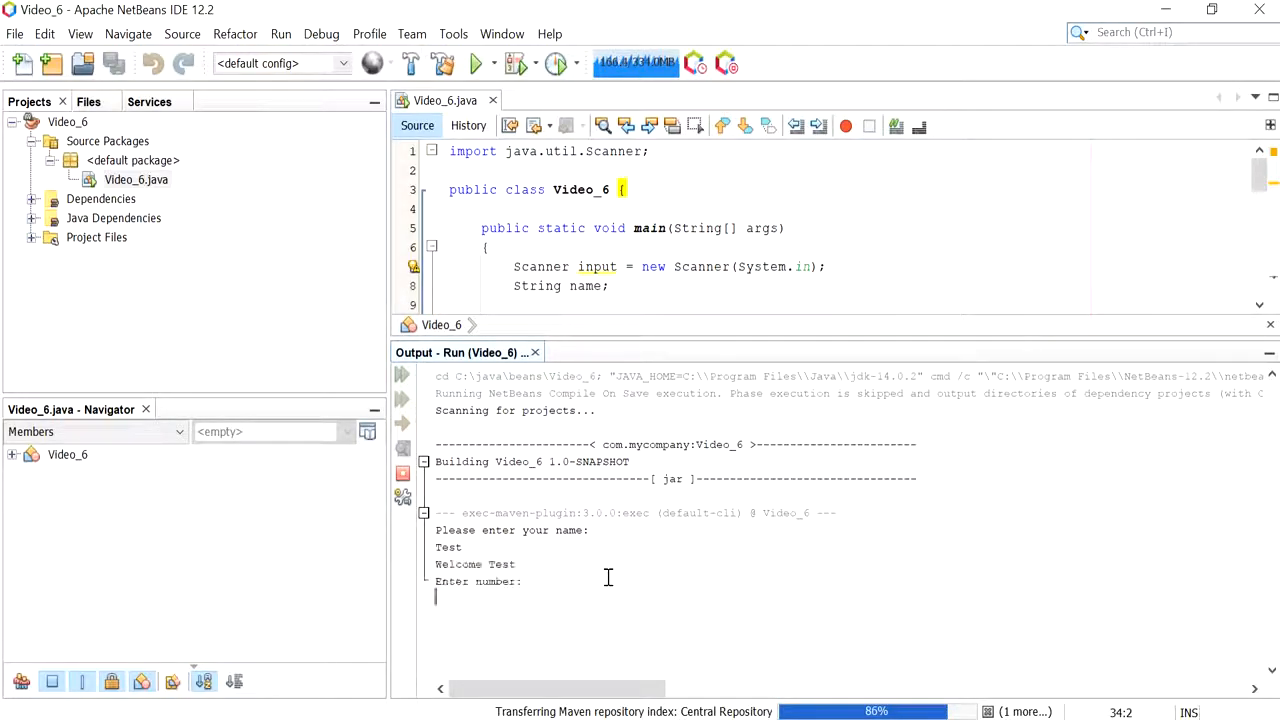
type("4")
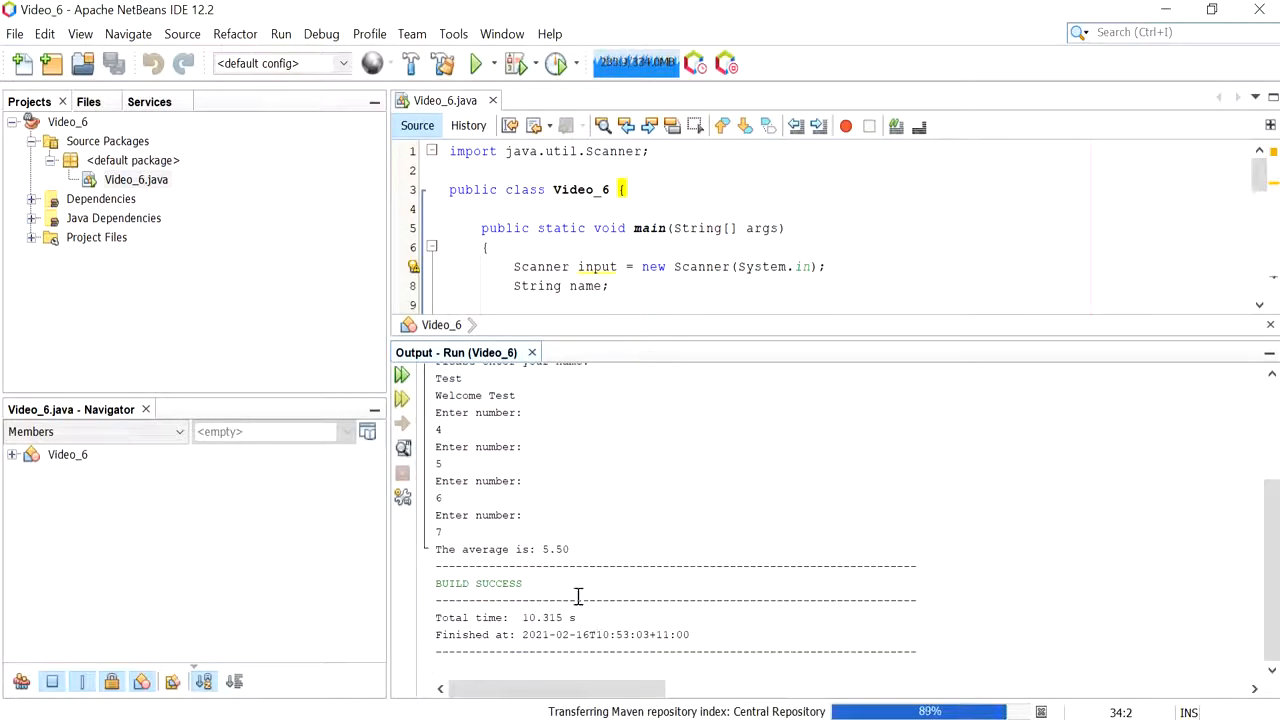
double_click(555, 549)
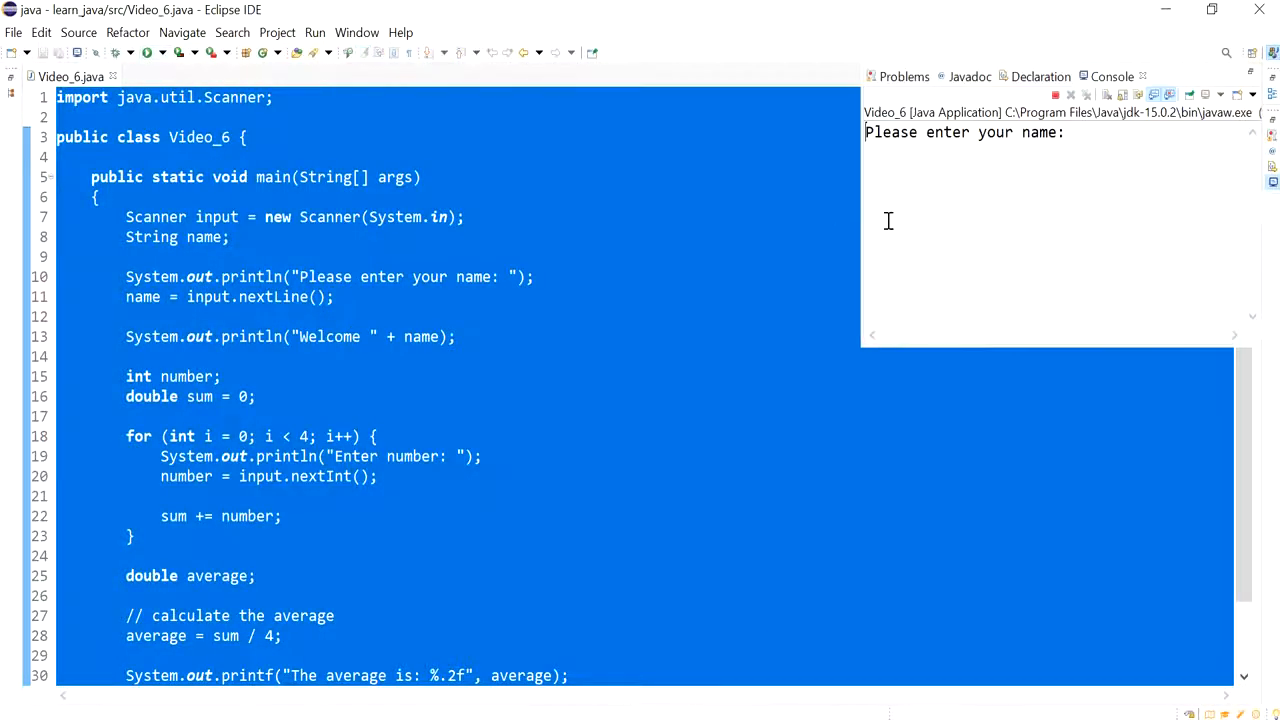
Step: Enter the name Test in Eclipse's Console for the Video_6 run
type("Test")
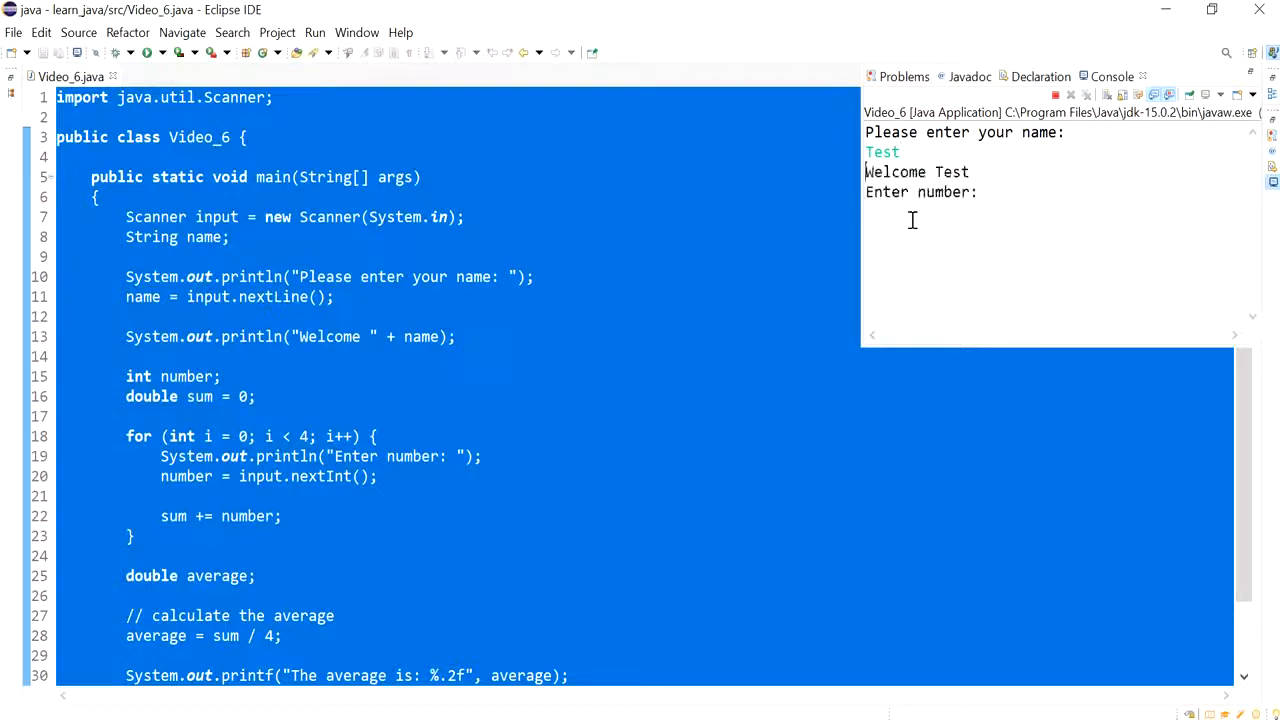